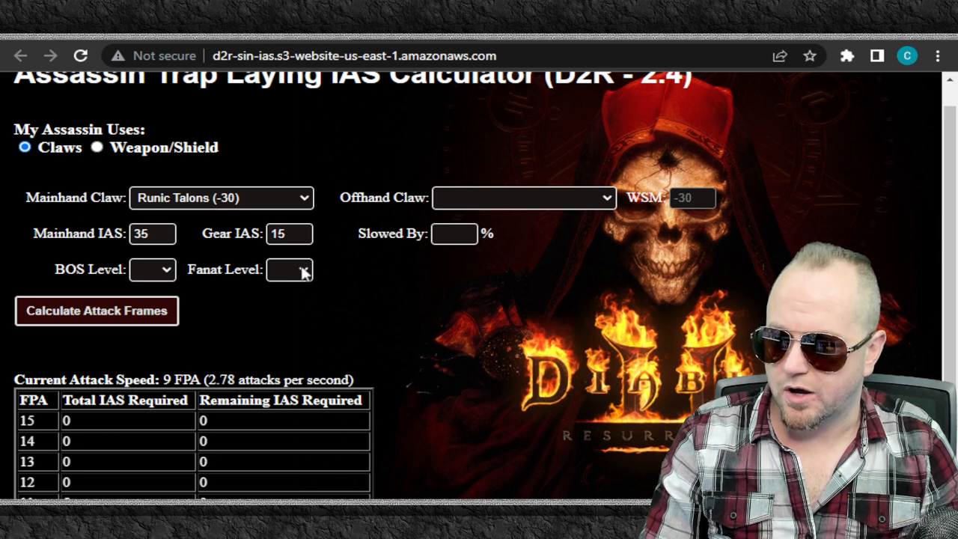
# Choose Feral Claws (-20) as the mainhand claw for the 20-IAS calculation.
pyautogui.click(222, 197)
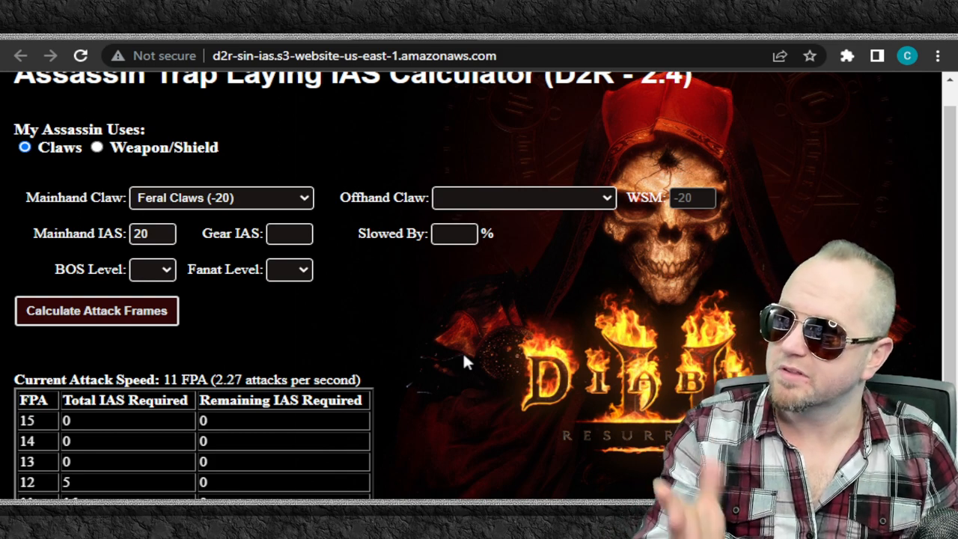
pyautogui.moveTo(457, 360)
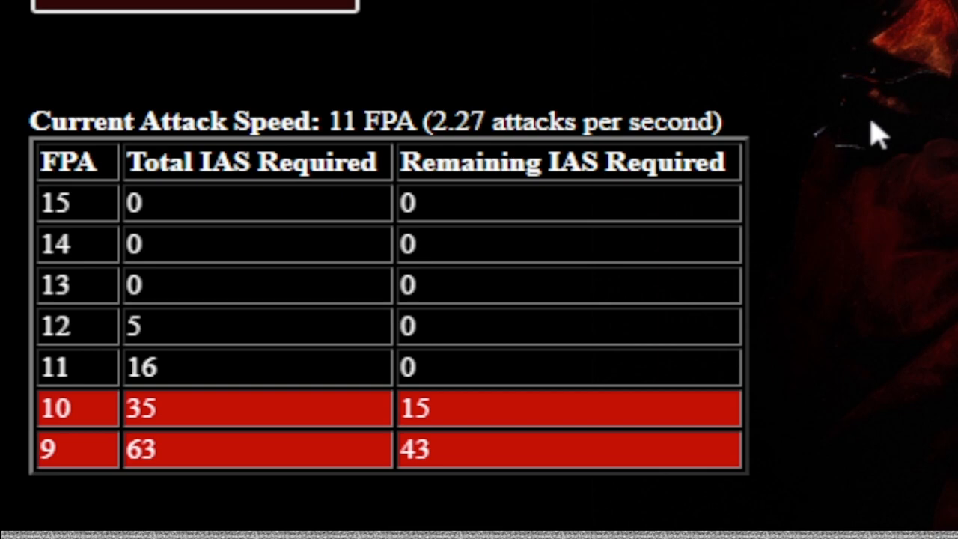
pyautogui.moveTo(876, 162)
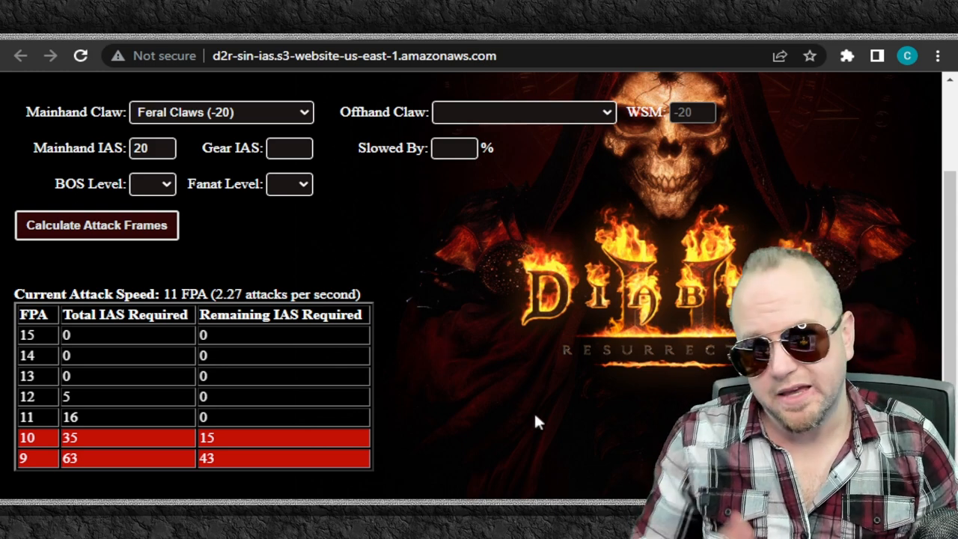
pyautogui.moveTo(527, 419)
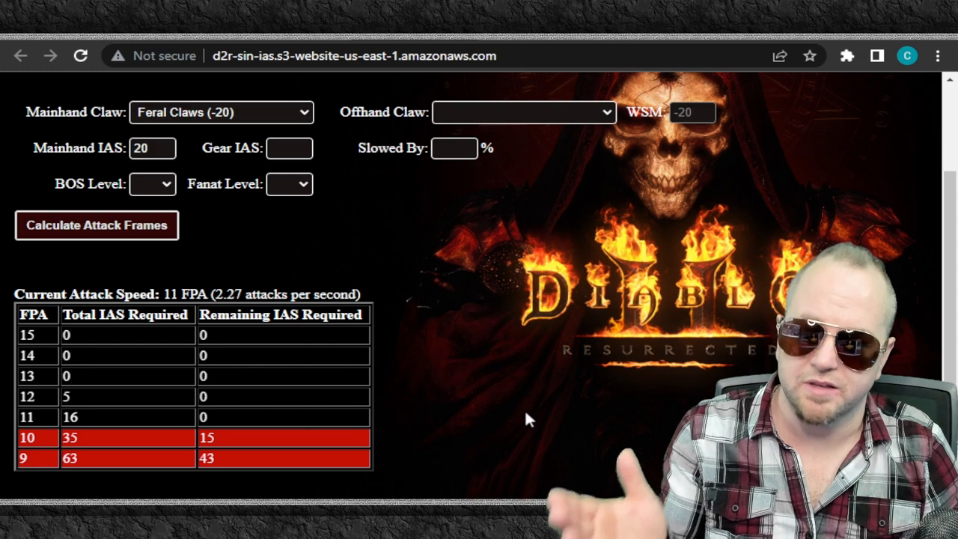
# Enter 15 Gear IAS for the Feral Claws setup, bringing it to 10 FPA.
pyautogui.click(291, 148)
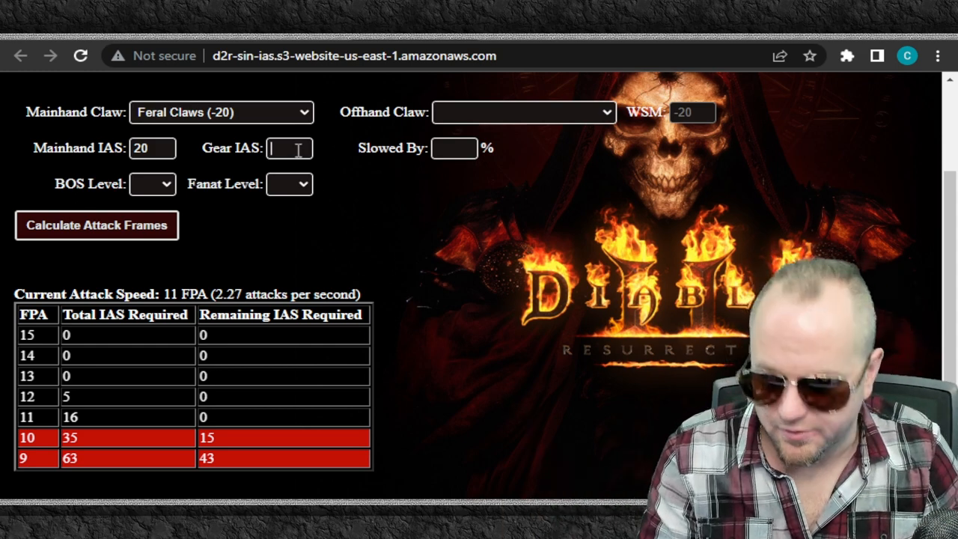
pyautogui.write('15')
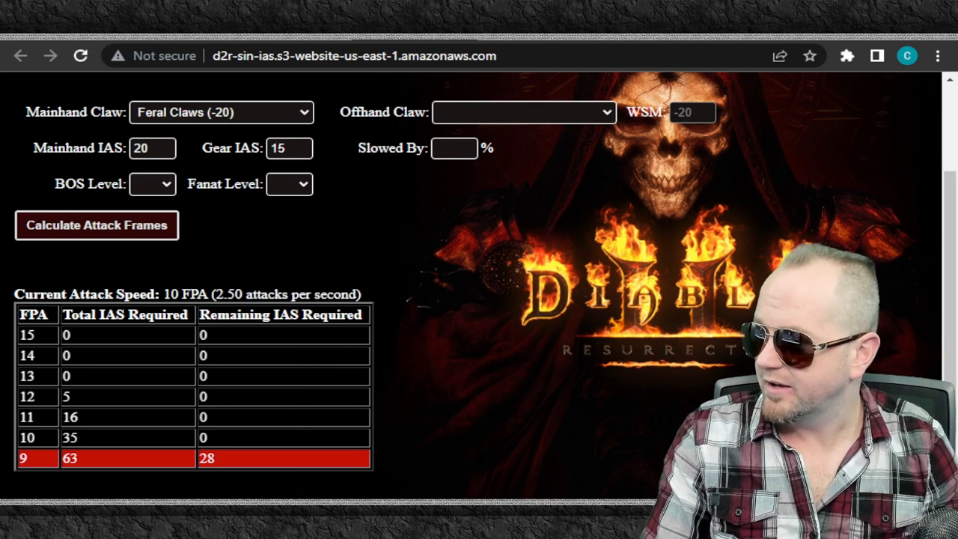
pyautogui.click(290, 148)
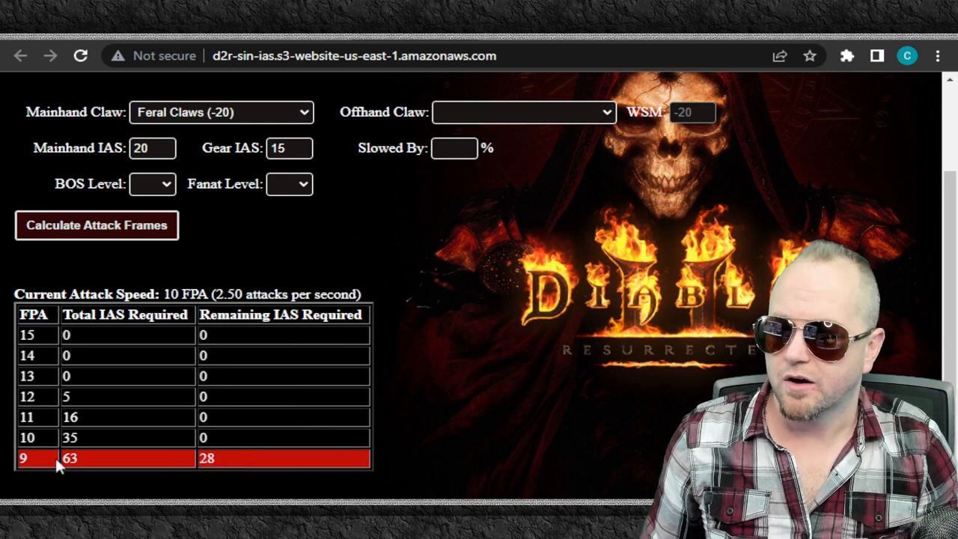
pyautogui.moveTo(102, 458)
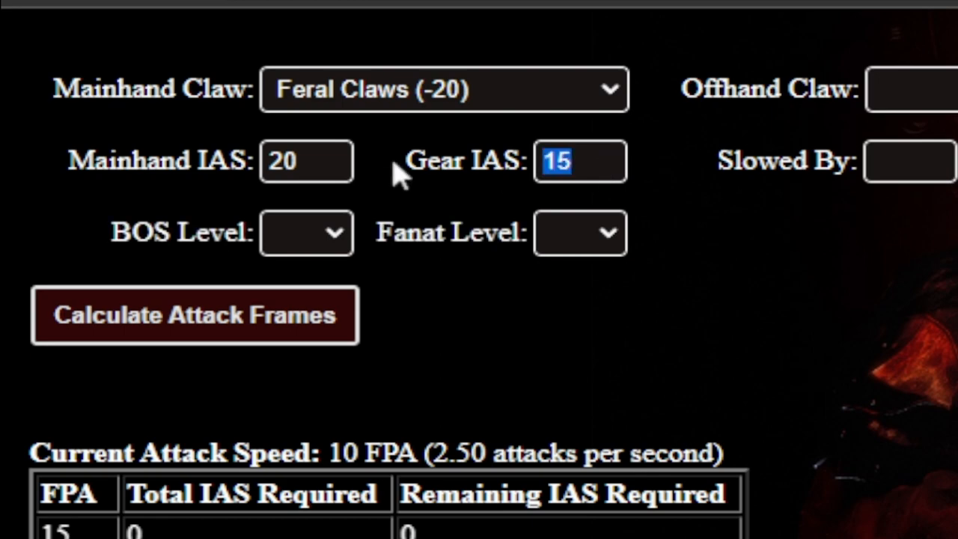
# Raise Gear IAS to 50 with a 10% slow and review the 10 FPA frame table.
pyautogui.write('50')
pyautogui.click(911, 162)
pyautogui.write('10')
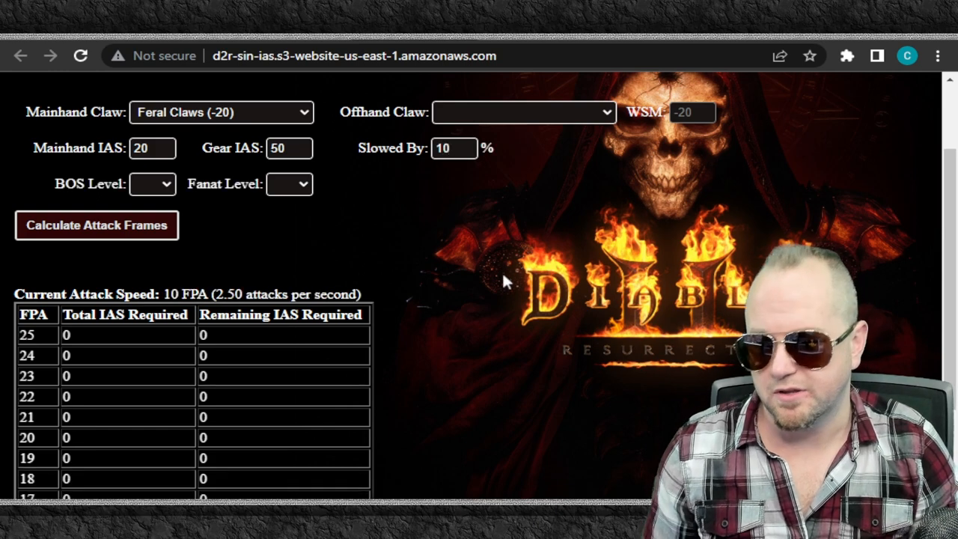
pyautogui.scroll(-3)
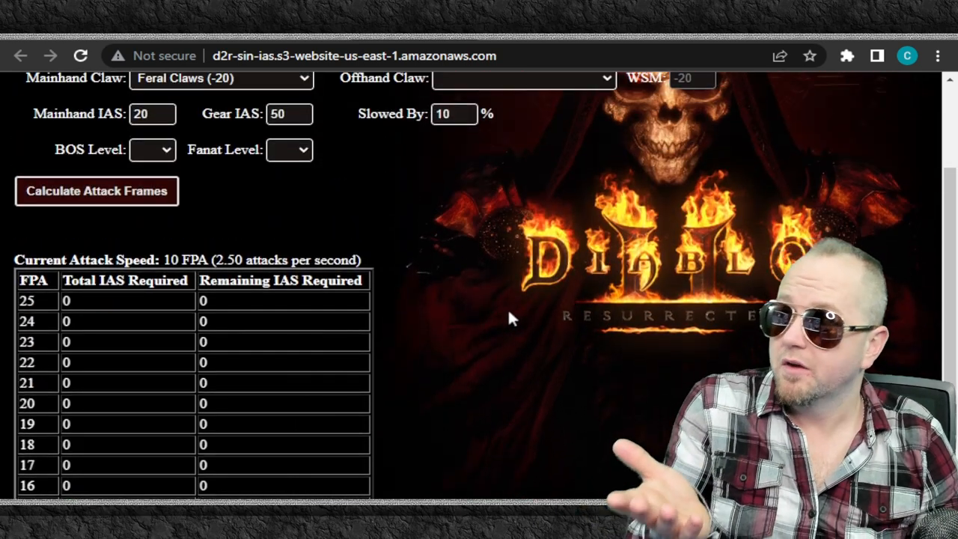
pyautogui.moveTo(537, 321)
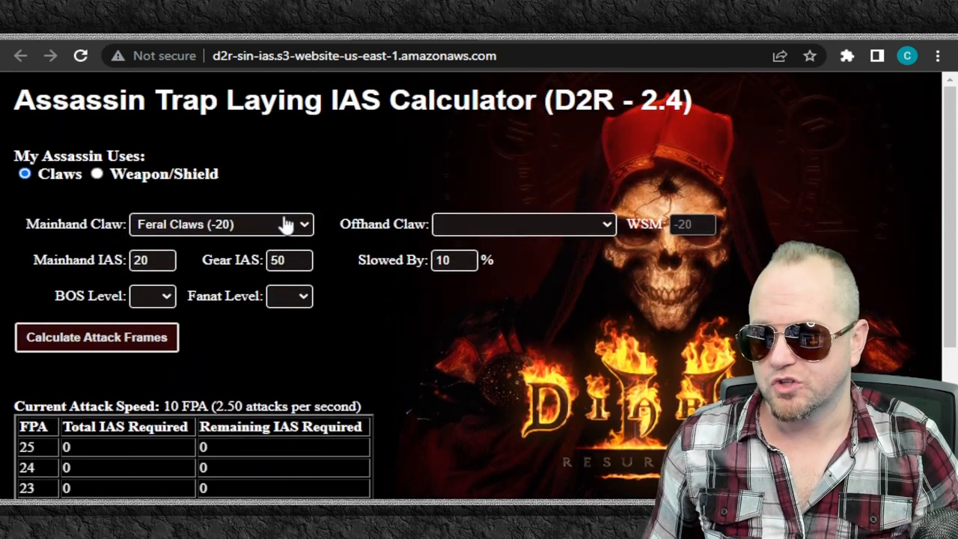
pyautogui.moveTo(208, 361)
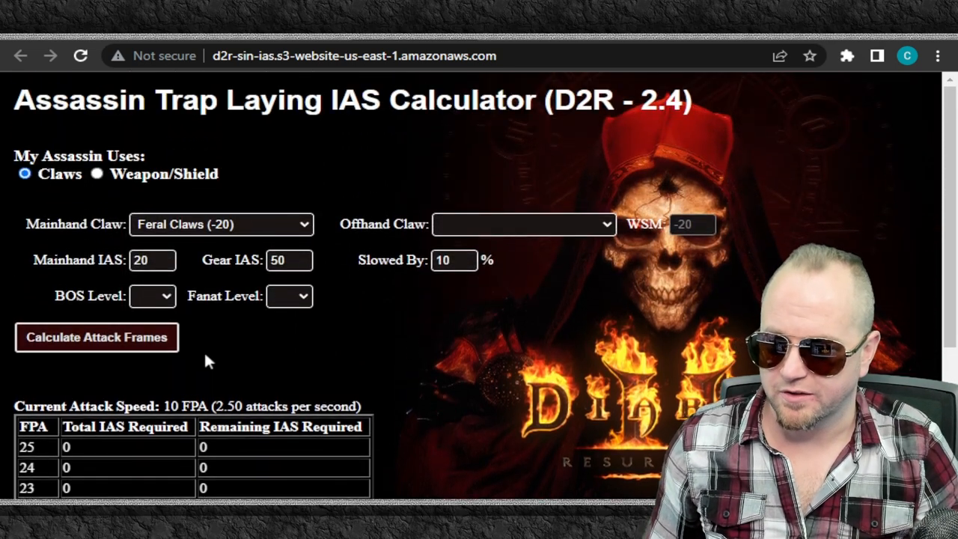
# Switch the mainhand claw to Runic Talons (-30) for 40 mainhand IAS at 10 FPA.
pyautogui.click(221, 225)
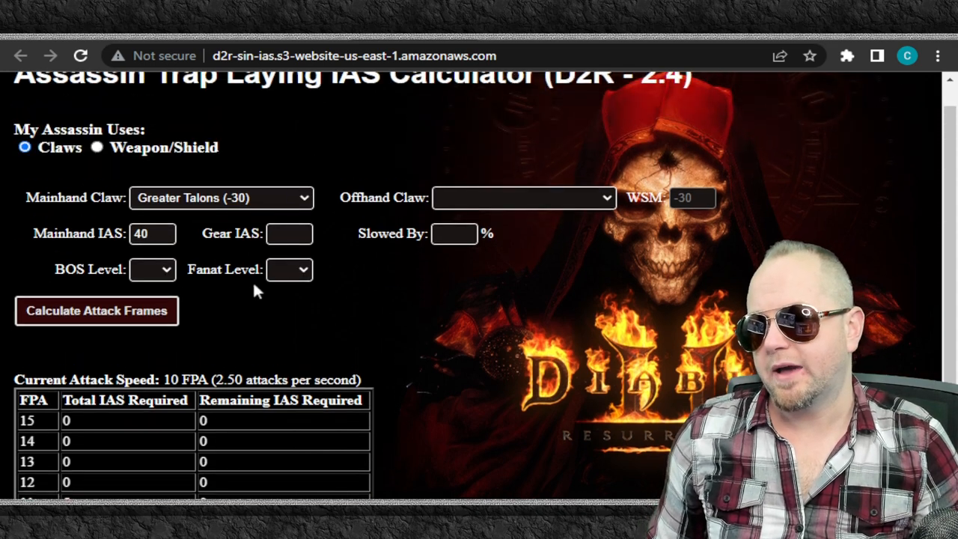
pyautogui.click(221, 198)
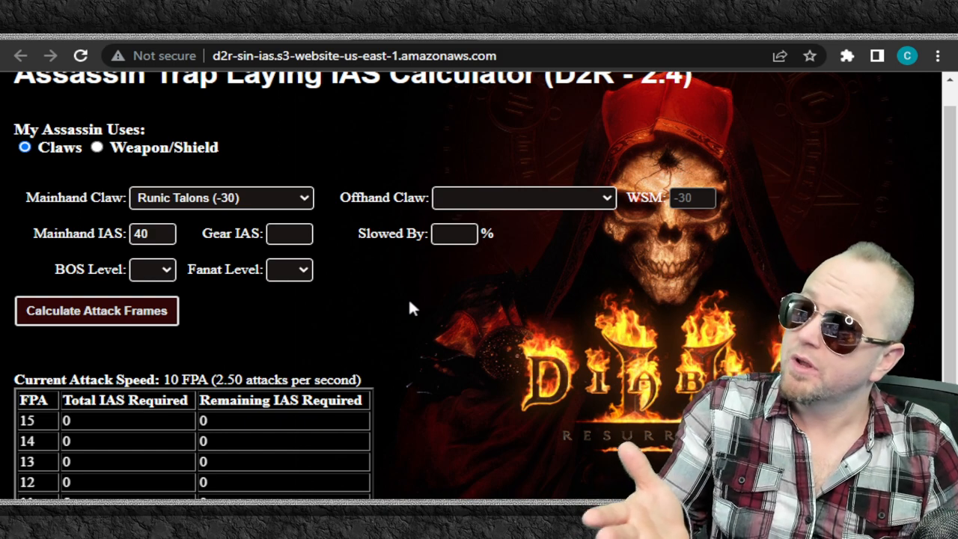
pyautogui.scroll(-3)
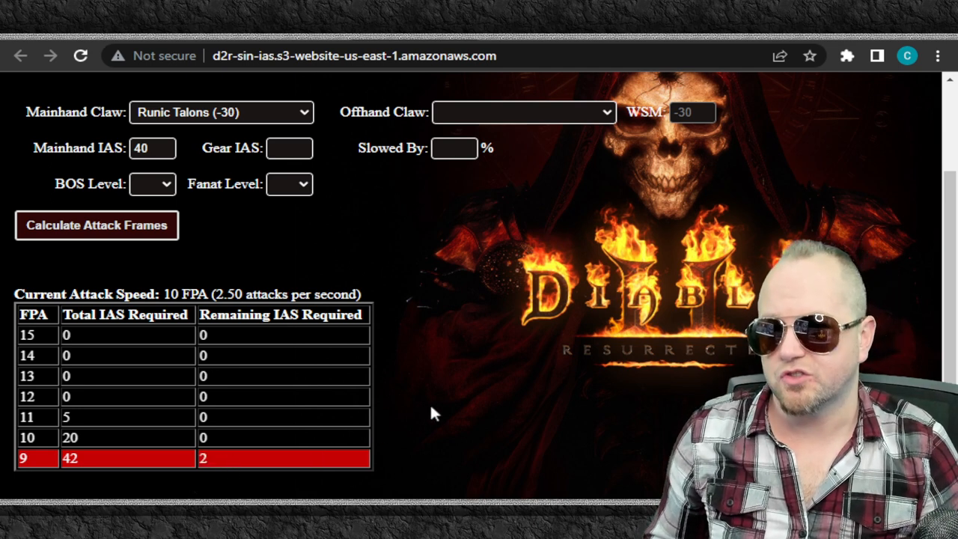
pyautogui.moveTo(471, 402)
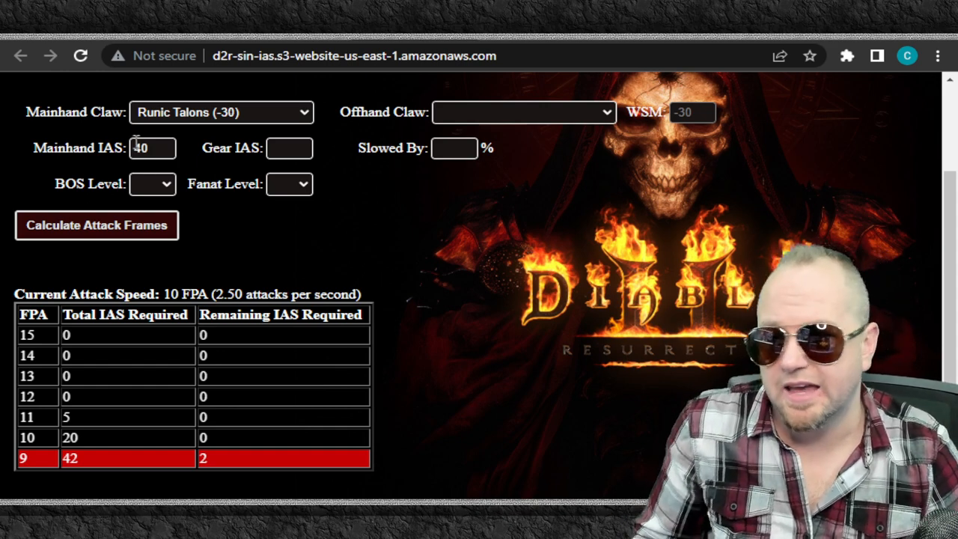
# Adjust mainhand IAS up to 60 with 15 gear IAS and a 10% slow, reaching 9 FPA.
pyautogui.write('55')
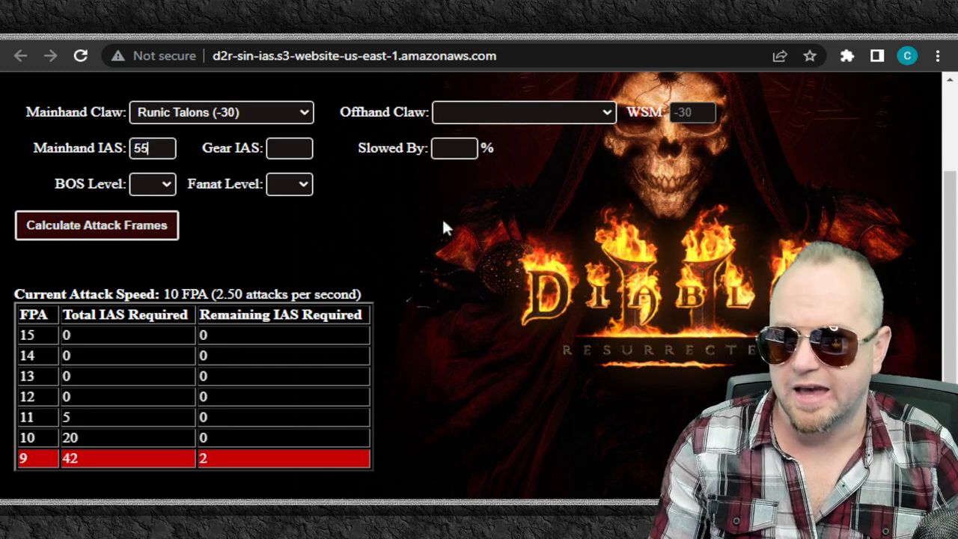
pyautogui.write('10')
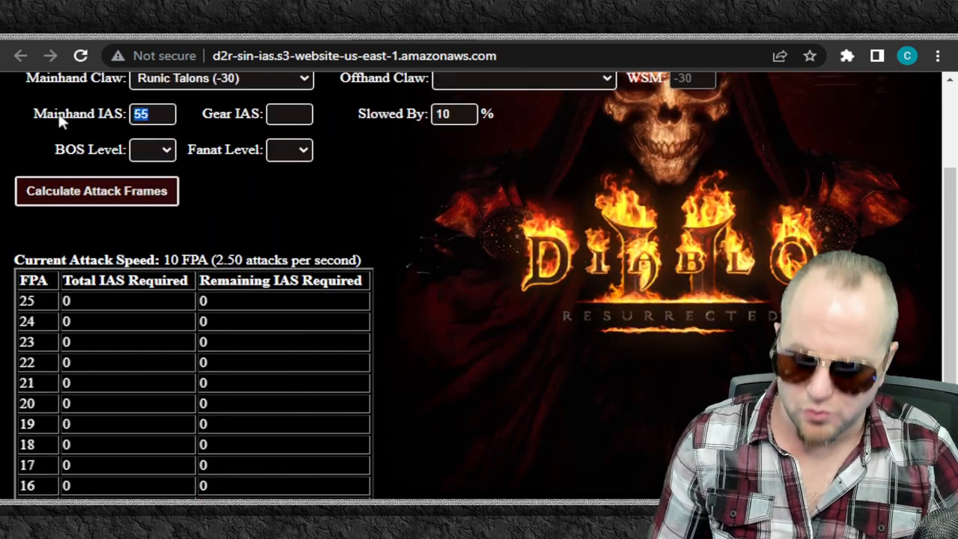
pyautogui.write('60')
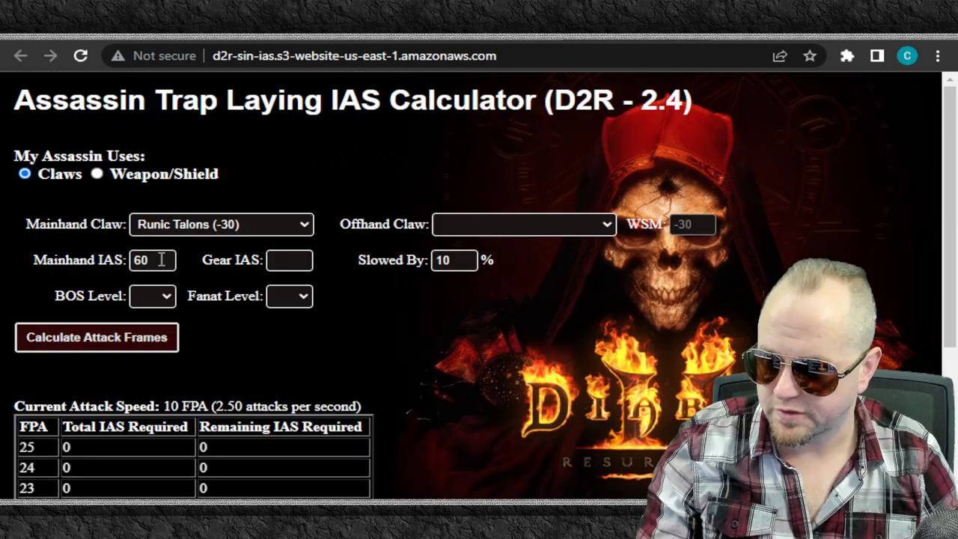
pyautogui.write('70')
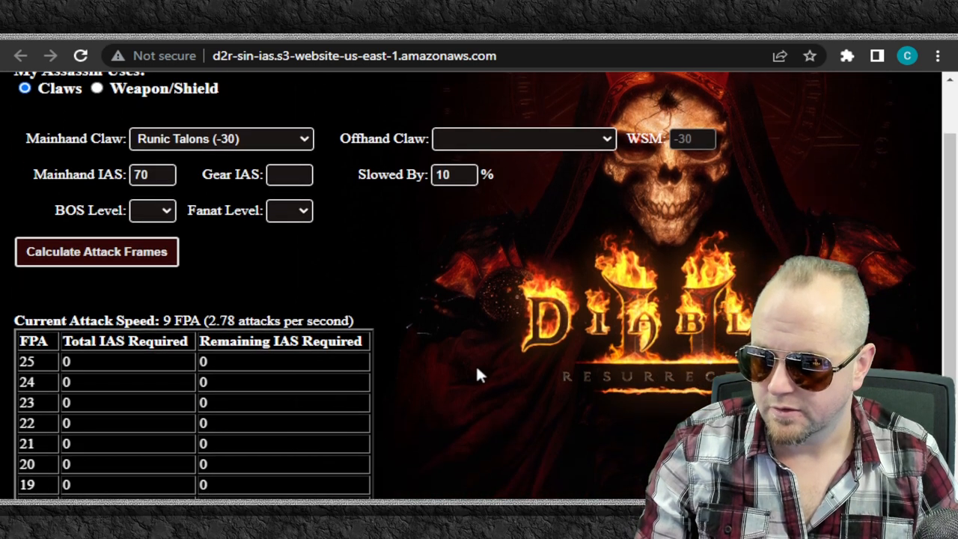
pyautogui.scroll(-3)
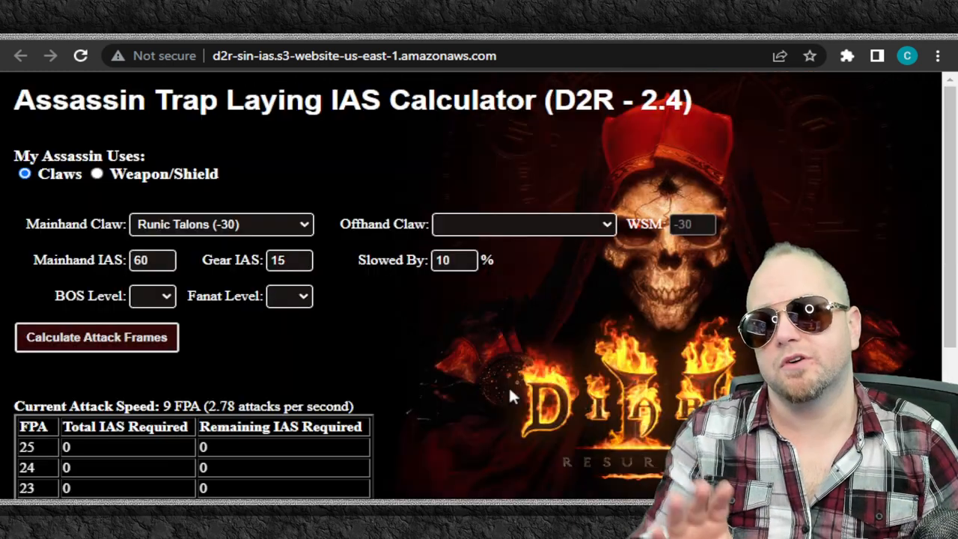
pyautogui.moveTo(307, 240)
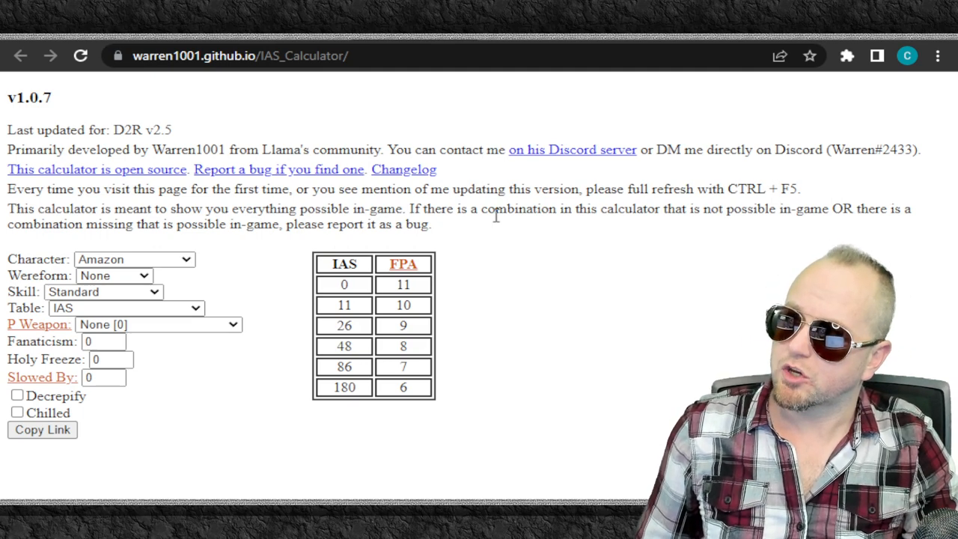
pyautogui.moveTo(211, 258)
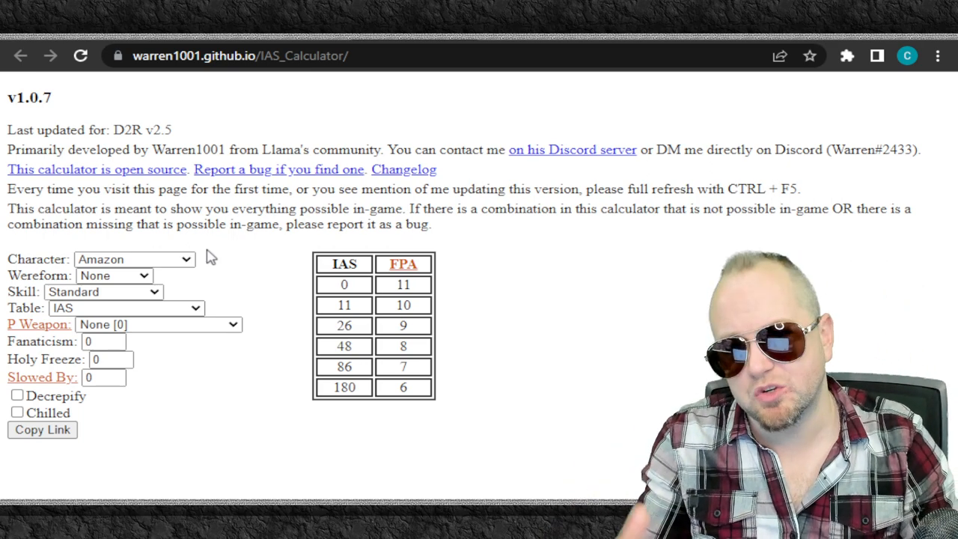
# Select the Assassin character with Whirlwind as the skill.
pyautogui.click(134, 259)
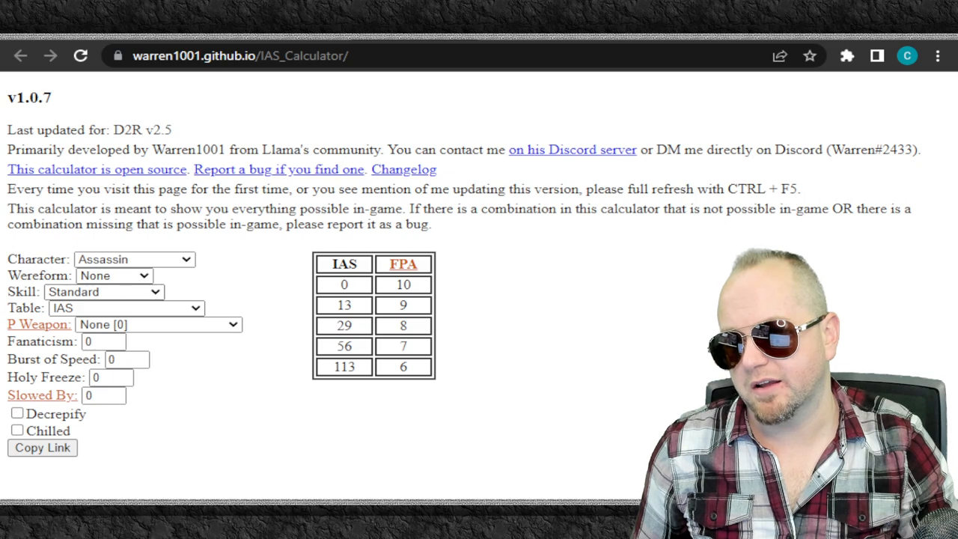
pyautogui.click(103, 292)
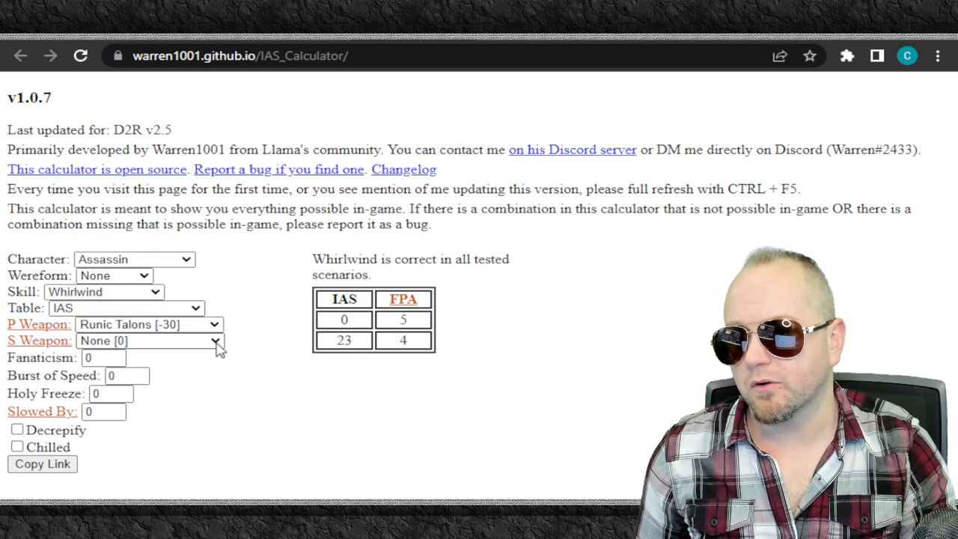
# Set Feral Claws [-20] as the secondary weapon, showing three breakpoint tables.
pyautogui.click(148, 342)
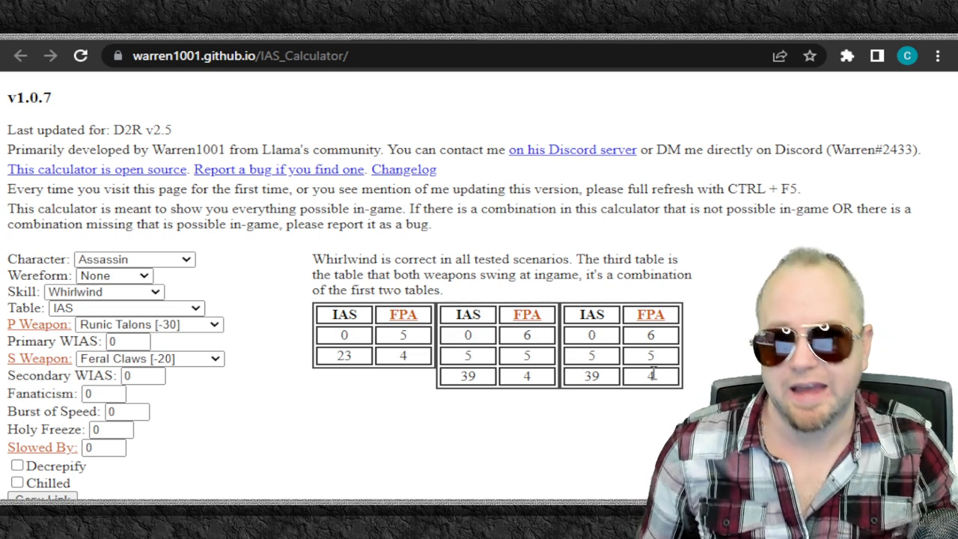
# Give the primary weapon 35 WIAS.
pyautogui.click(127, 341)
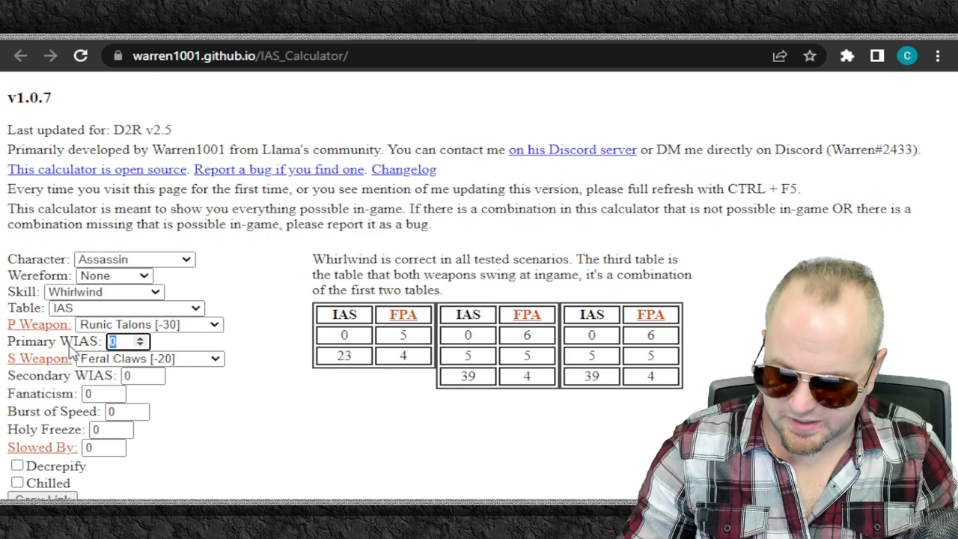
pyautogui.write('35')
pyautogui.click(142, 376)
pyautogui.write('20')
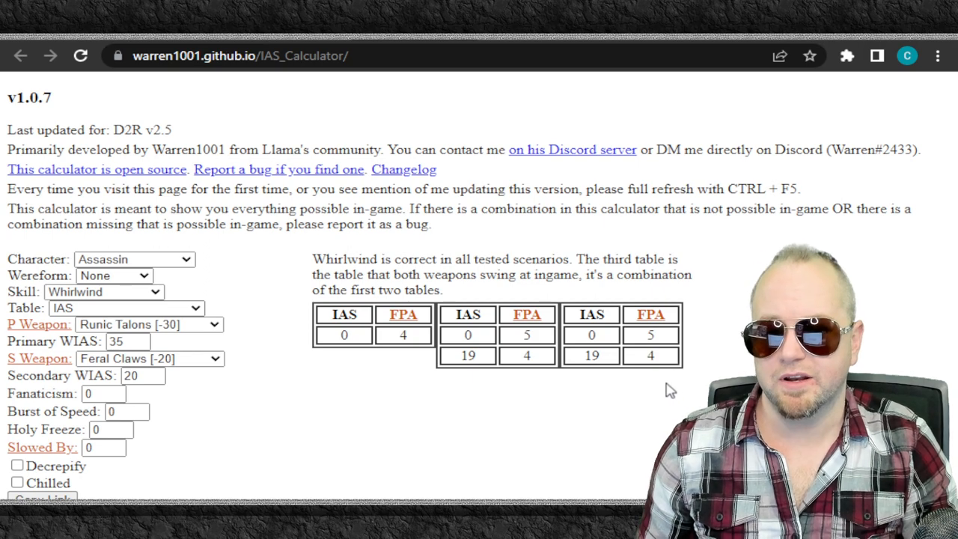
pyautogui.moveTo(544, 393)
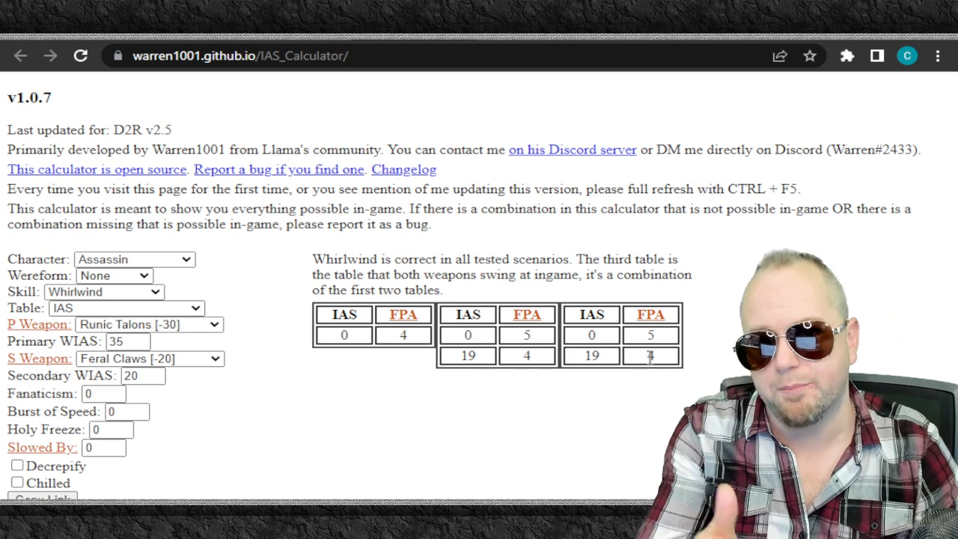
pyautogui.moveTo(234, 440)
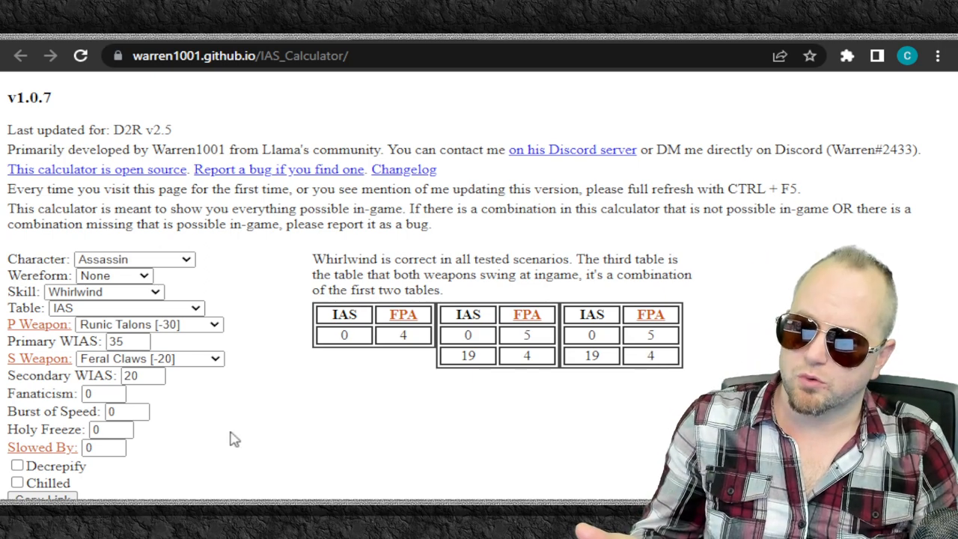
# Enter 10 in Slowed By so the combined table needs 38 IAS for 4 FPA.
pyautogui.click(105, 446)
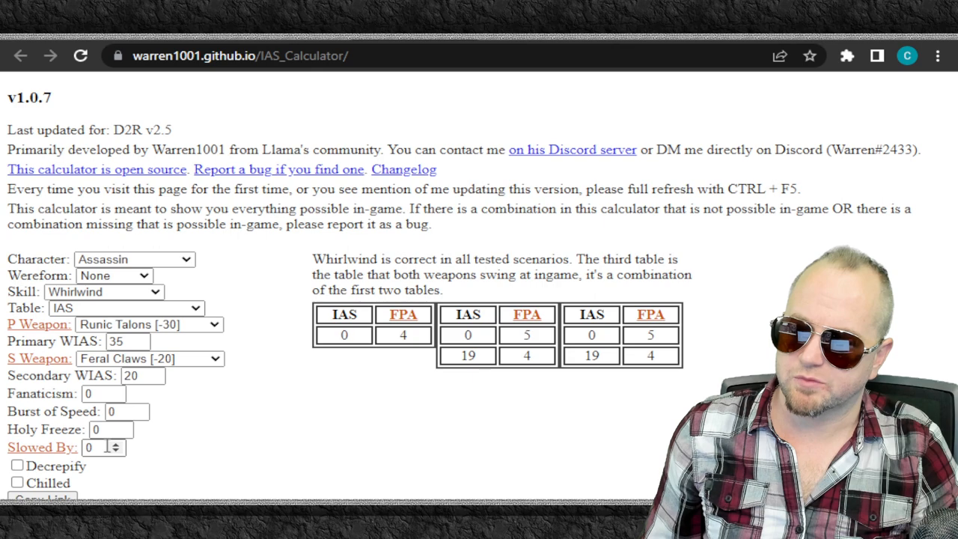
pyautogui.click(97, 446)
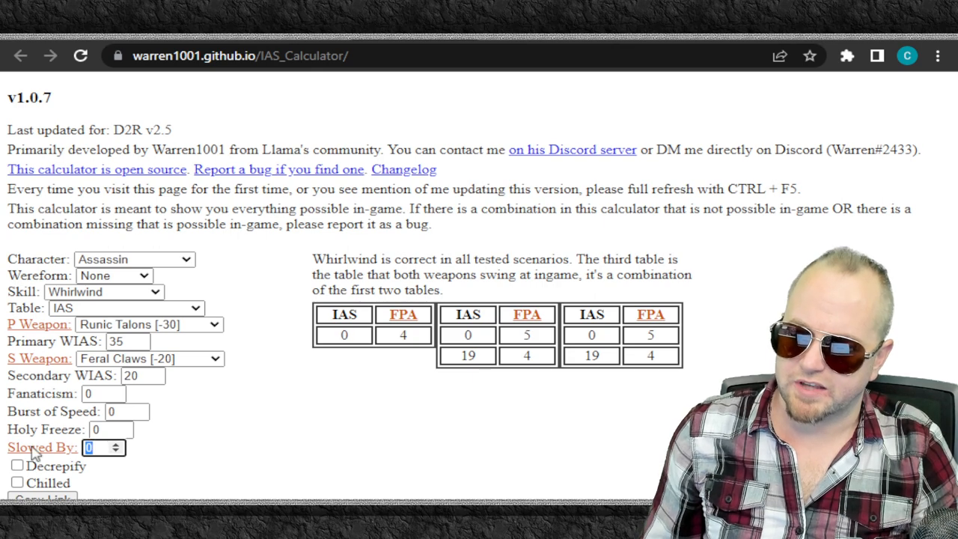
pyautogui.click(105, 443)
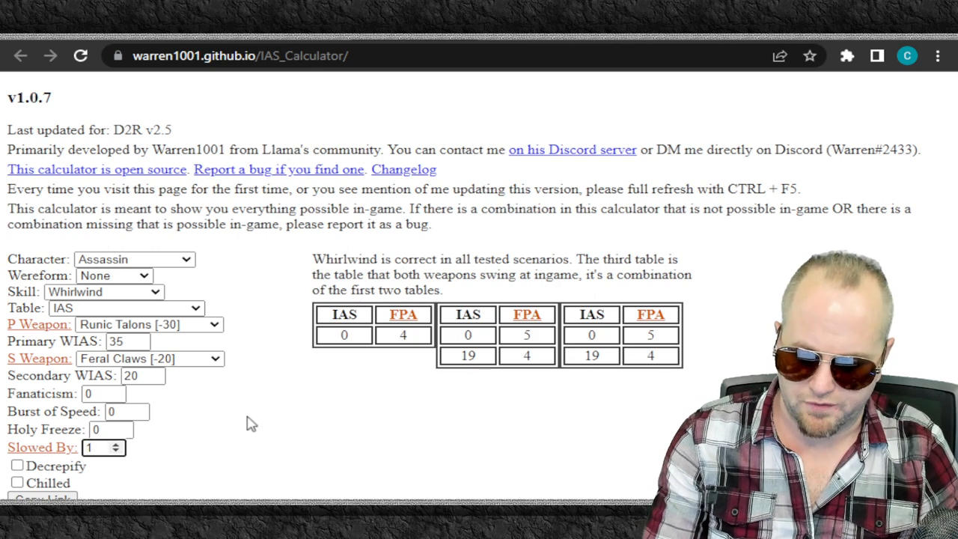
pyautogui.write('10')
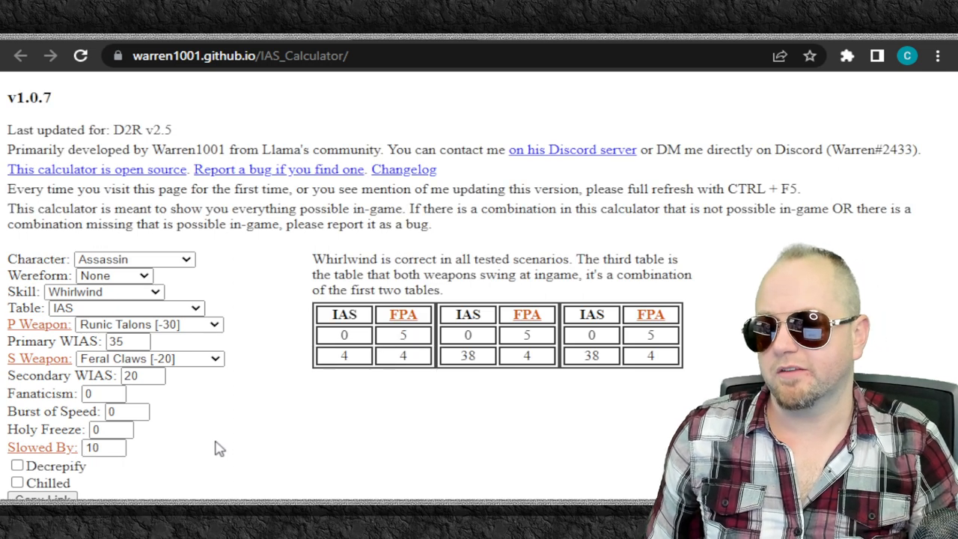
pyautogui.moveTo(227, 446)
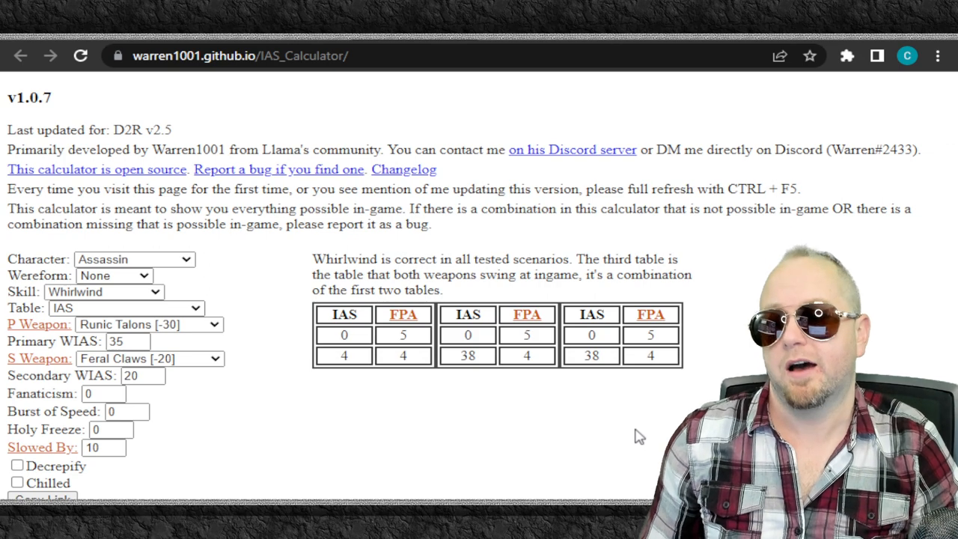
pyautogui.click(150, 358)
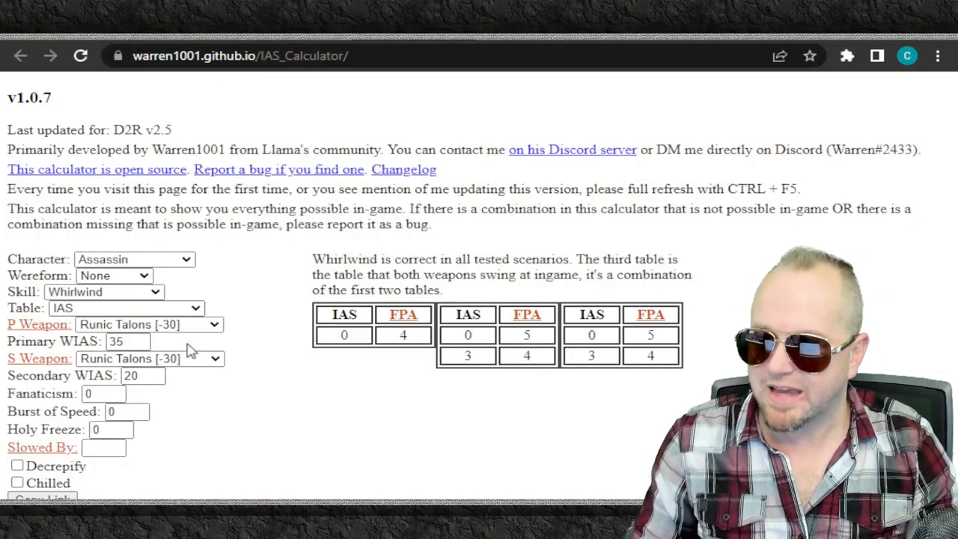
pyautogui.moveTo(215, 360)
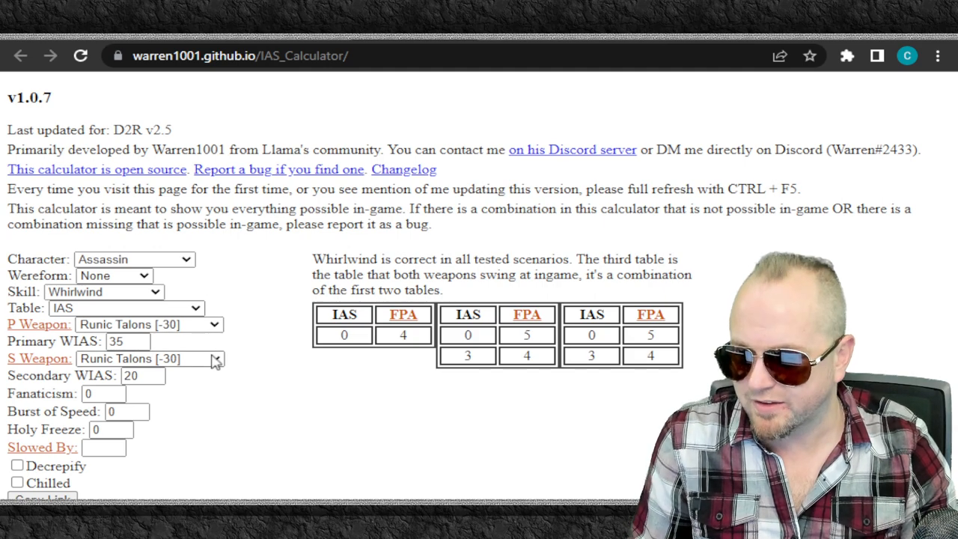
pyautogui.moveTo(216, 365)
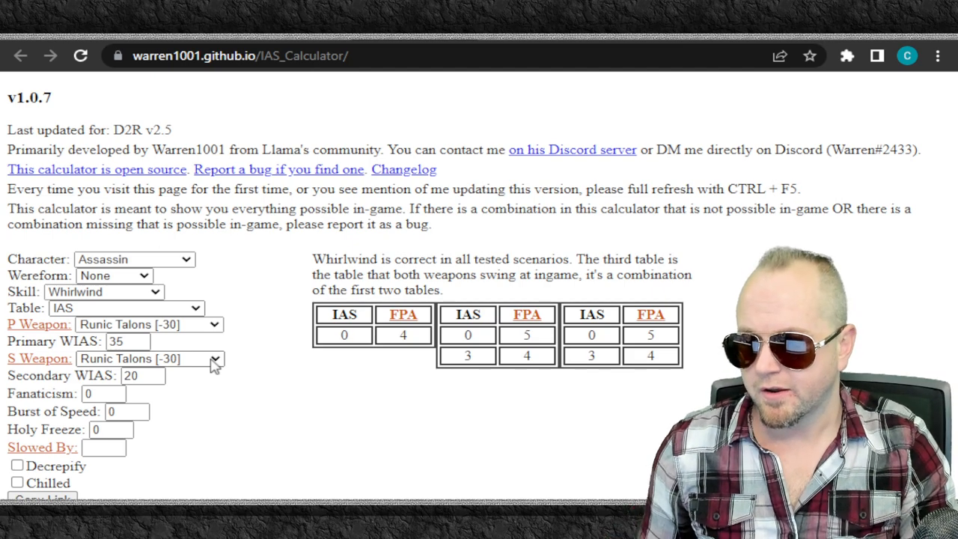
# Select War Fist [10] as the secondary weapon.
pyautogui.click(146, 359)
pyautogui.write('45')
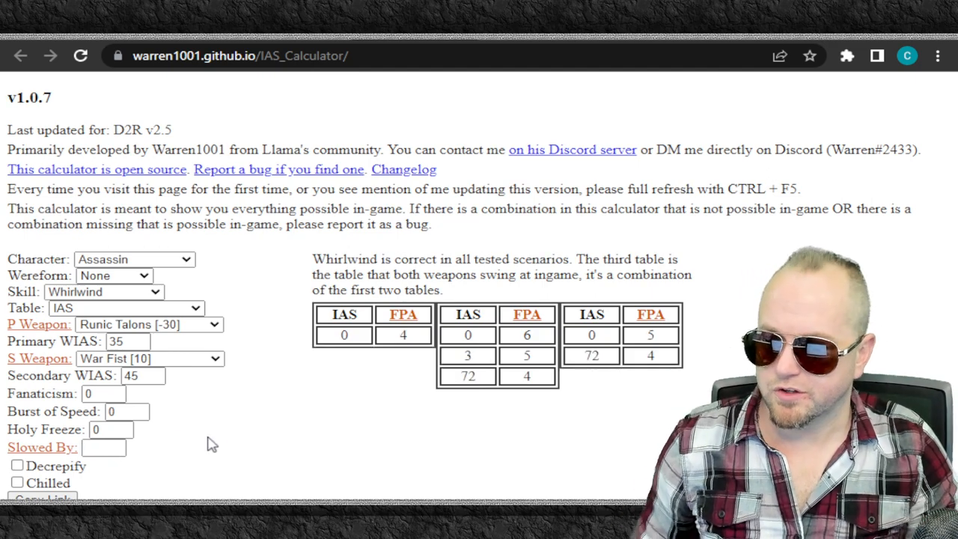
# Enter Burst of Speed level 20 and Slowed By 50, leaving 64 IAS needed for 4 FPA.
pyautogui.click(120, 412)
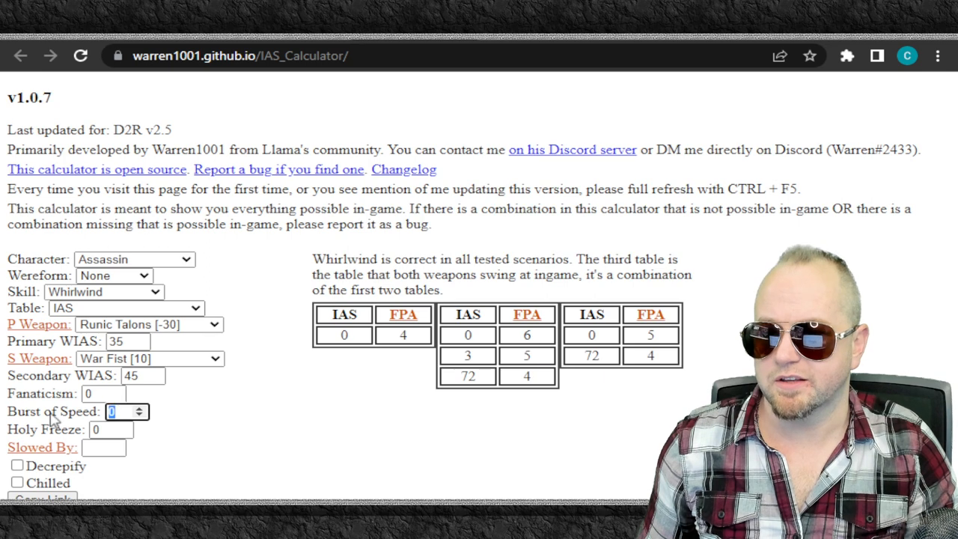
pyautogui.write('20')
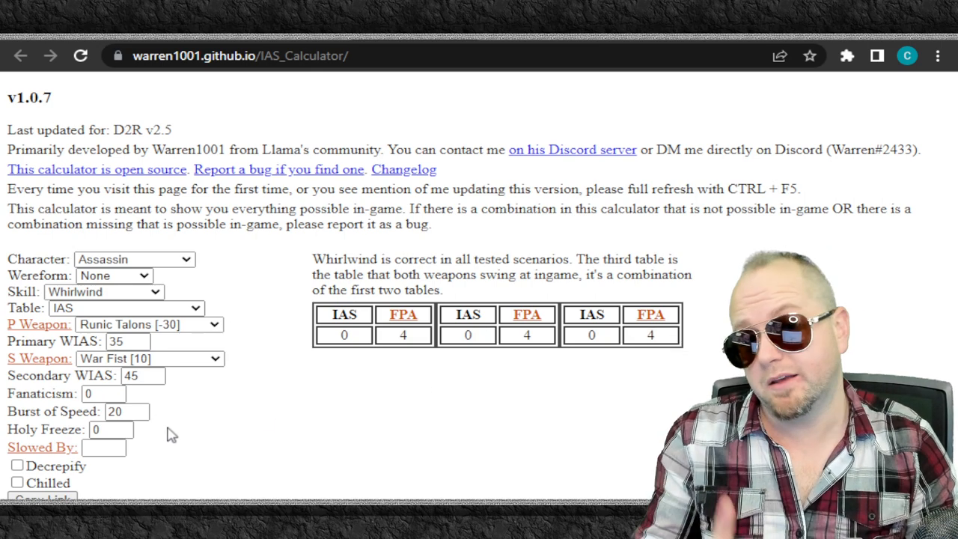
pyautogui.click(102, 446)
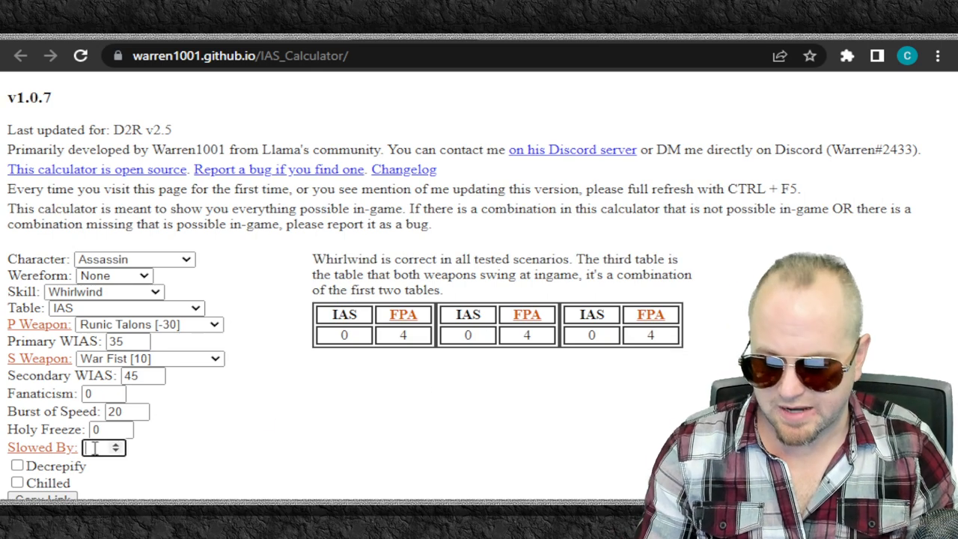
pyautogui.write('50')
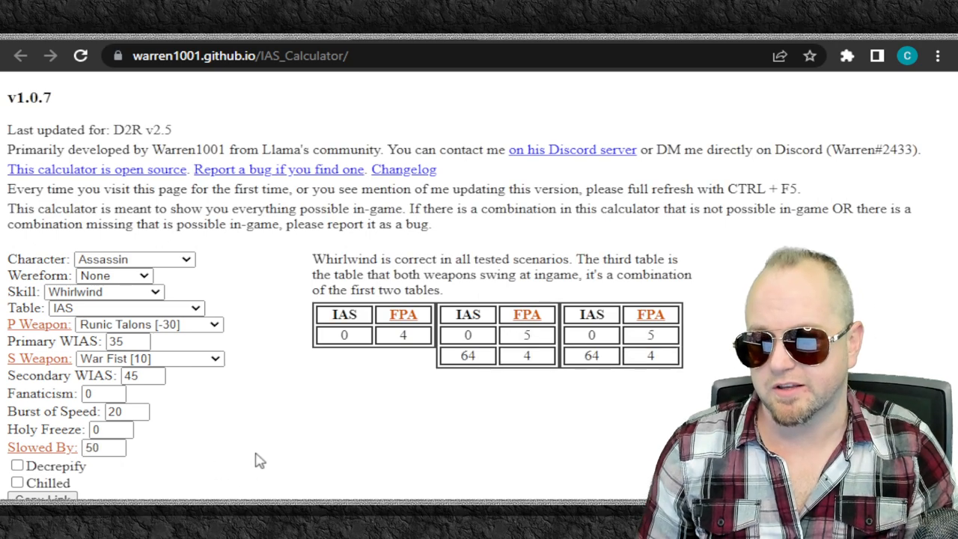